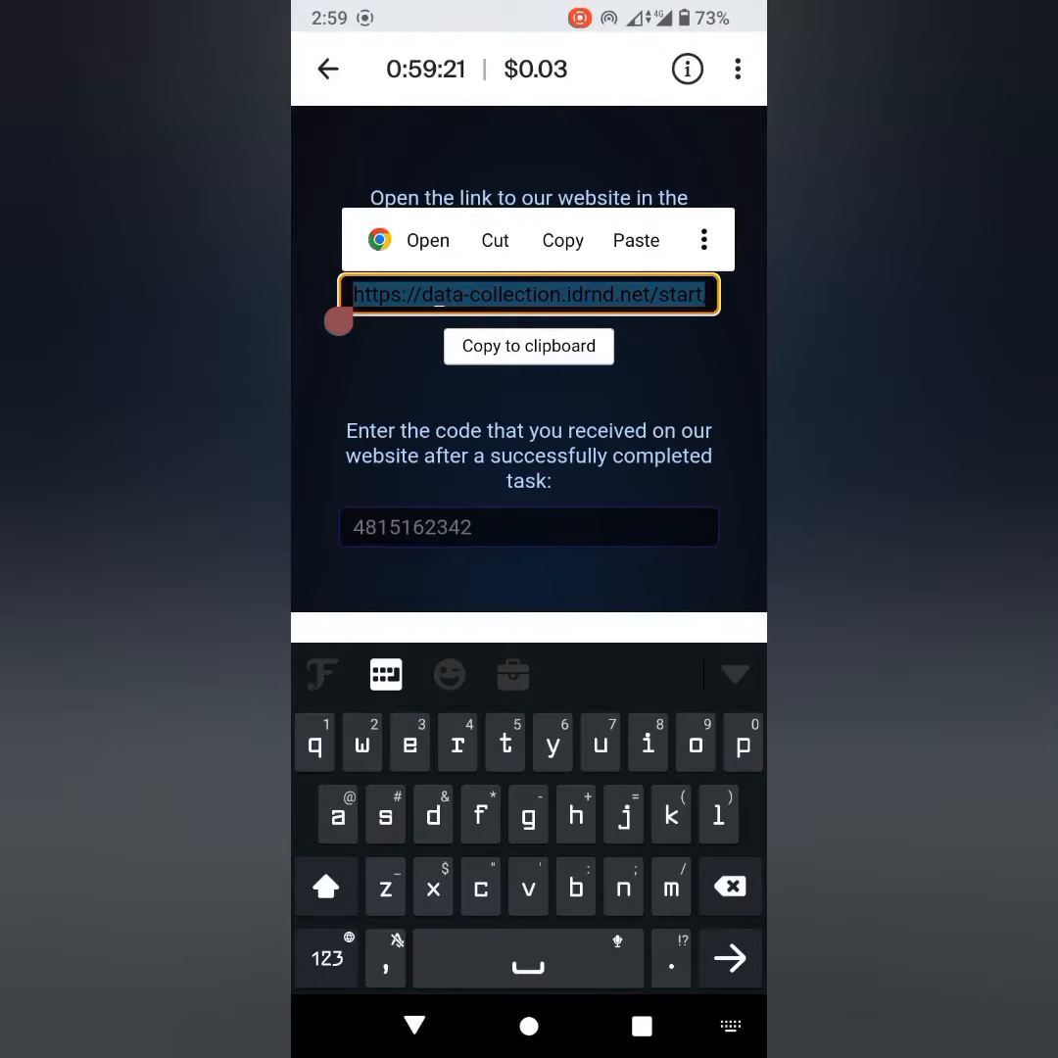
- Copy the data-collection website link from the Toloka task
click(703, 239)
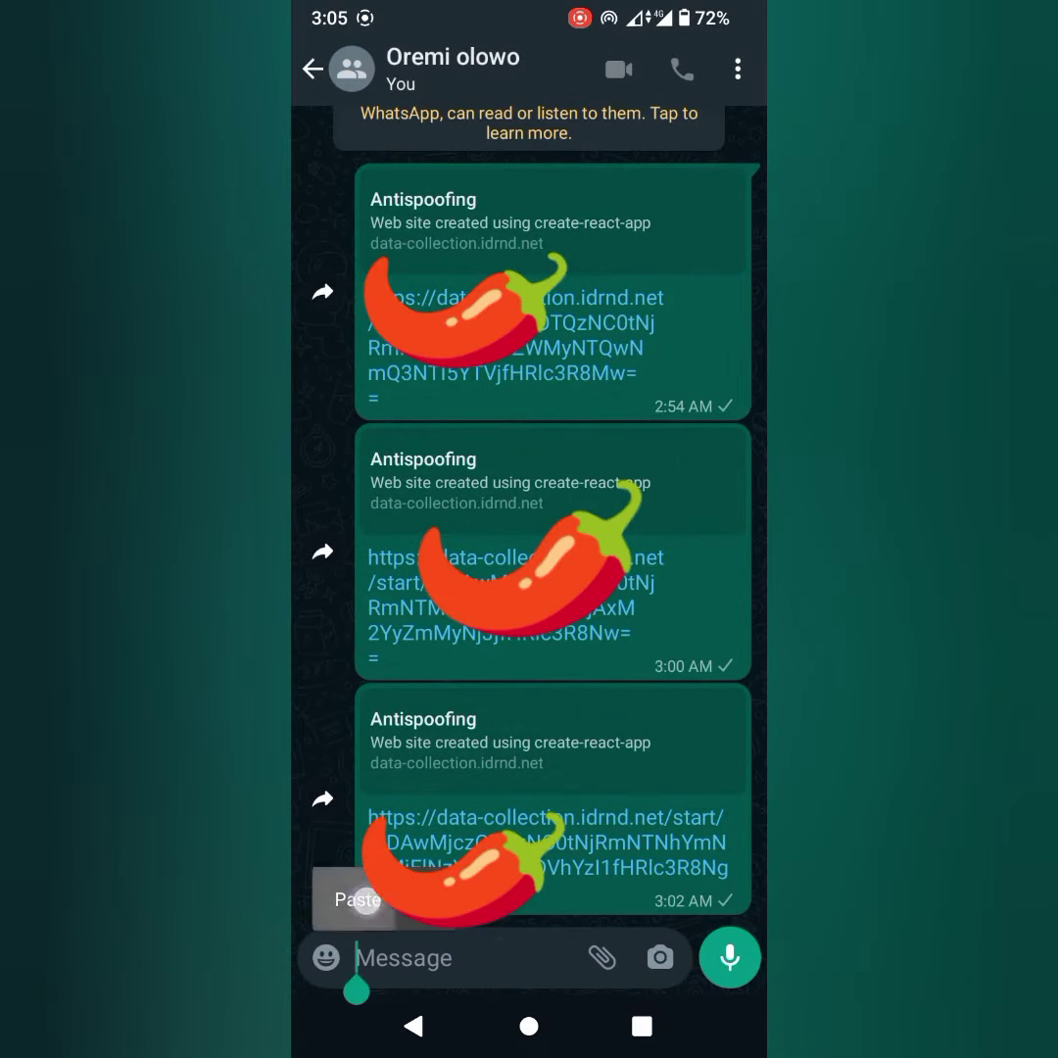
- Paste the copied data-collection link into the WhatsApp self-chat message box
click(354, 899)
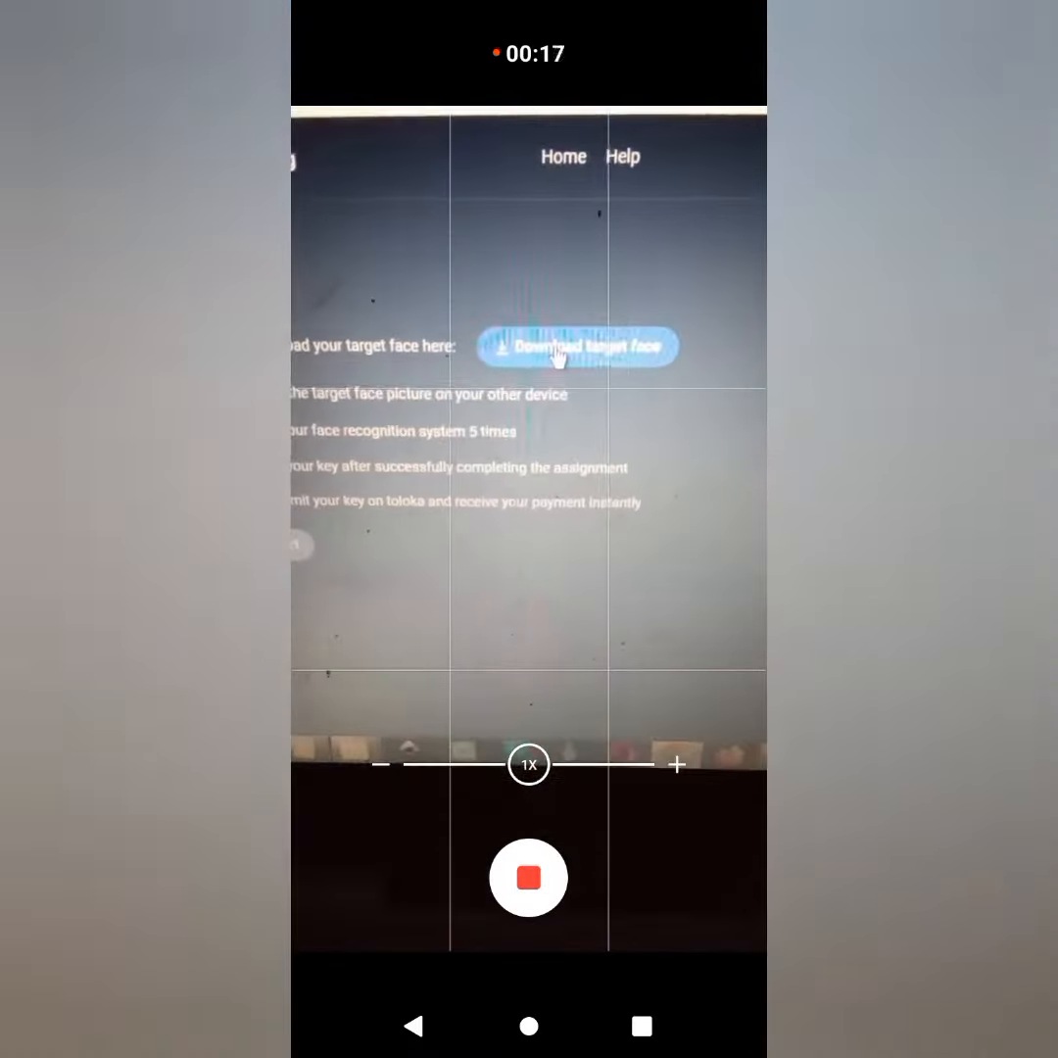
- Stop recording the video of the computer screen showing the face download page
click(576, 347)
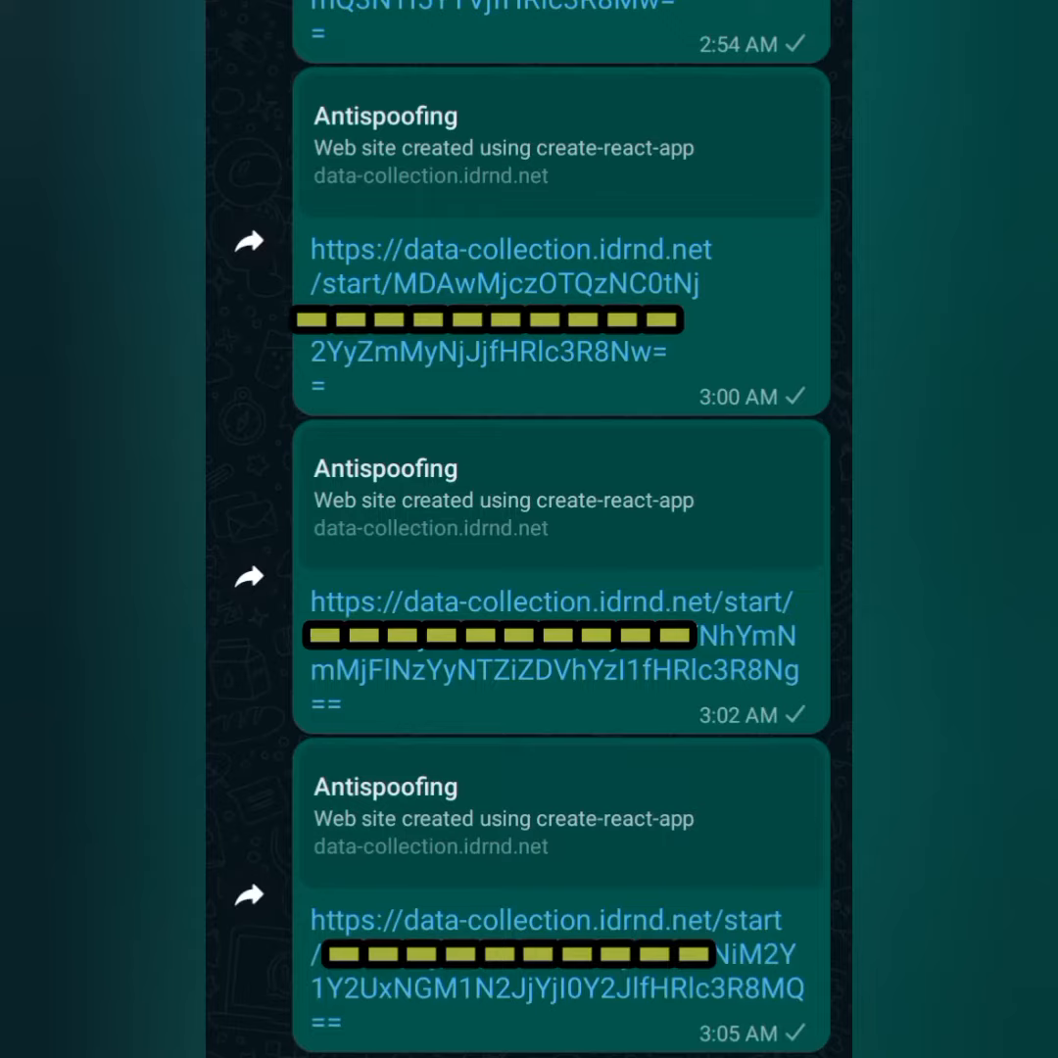
- Open the newest data-collection.idrnd.net link from the WhatsApp chat
click(549, 919)
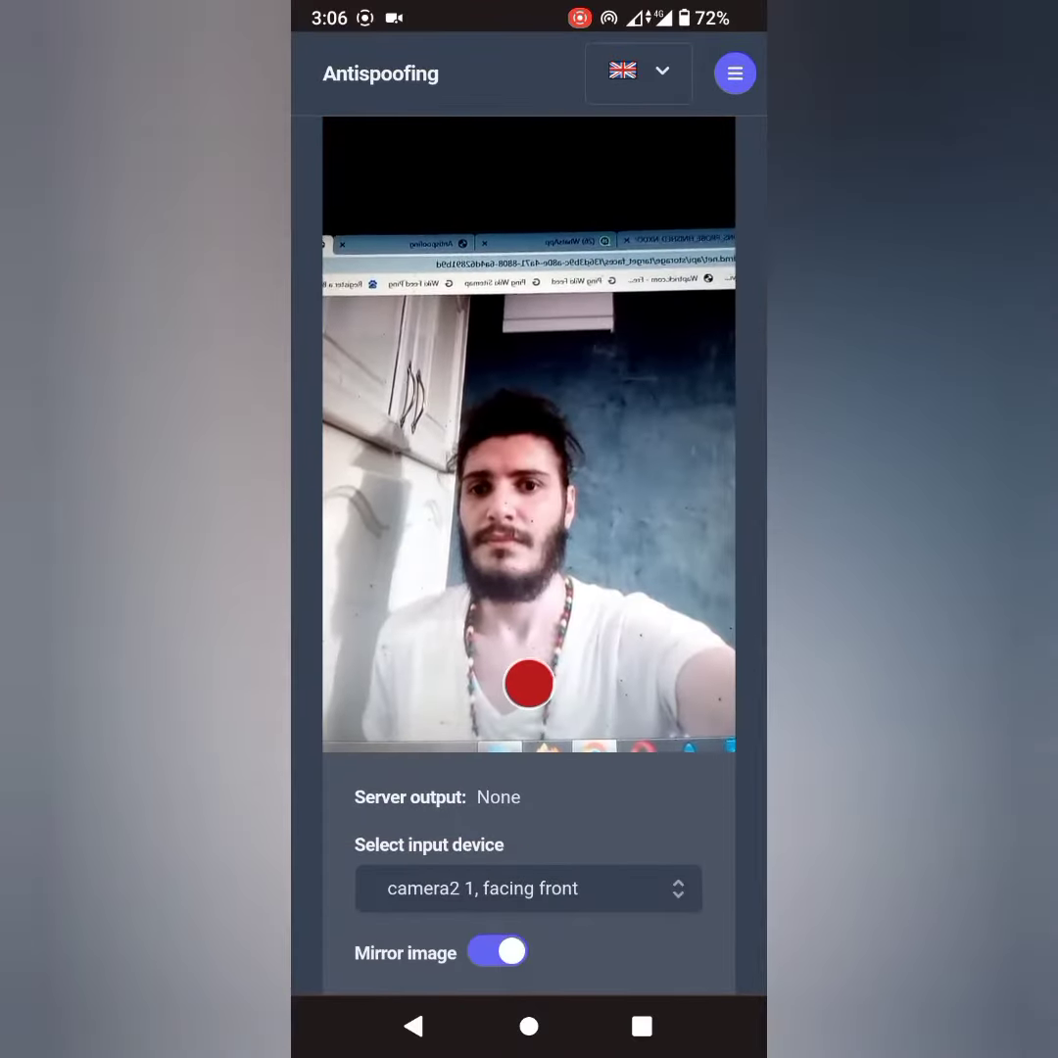
- Run face scan attempts until the liveness check succeeds, then copy the submission key
click(528, 684)
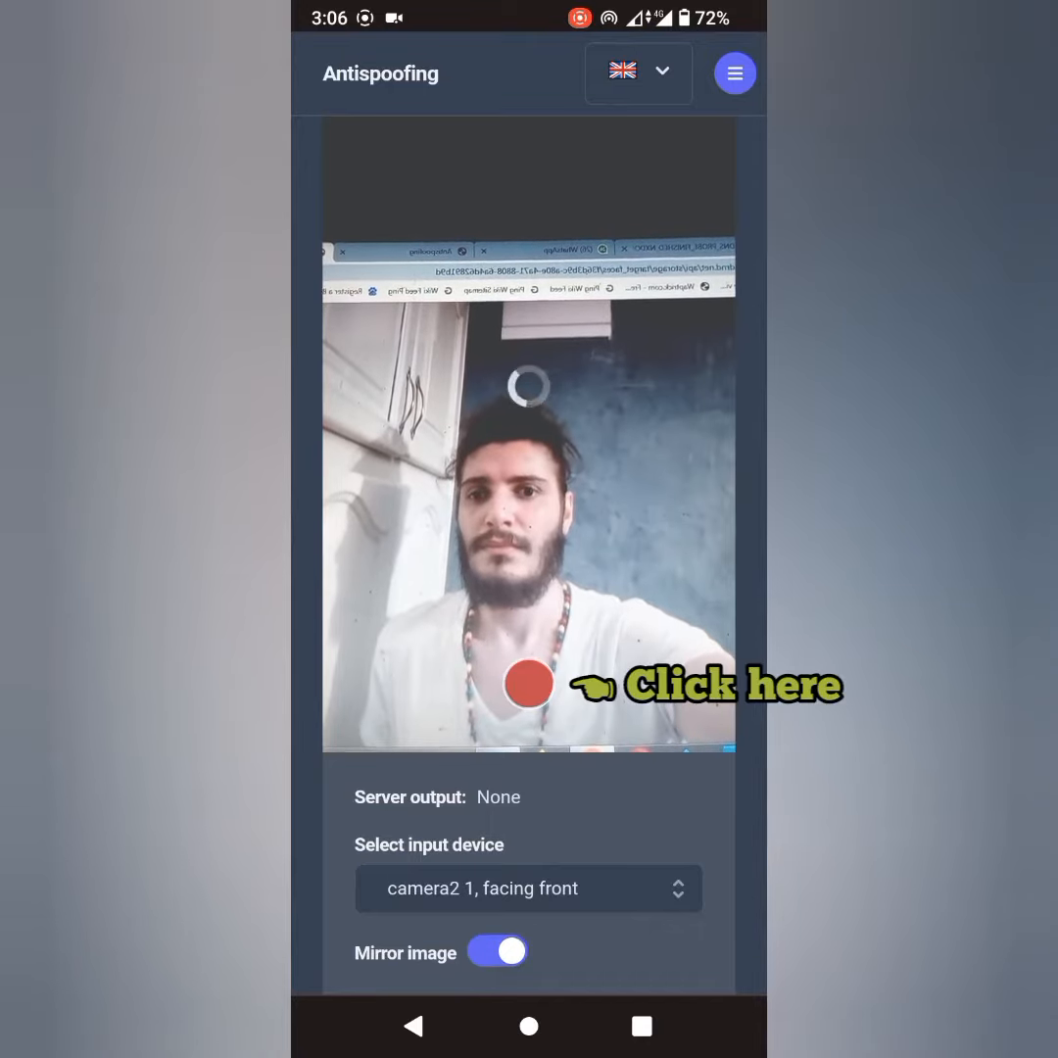
click(529, 683)
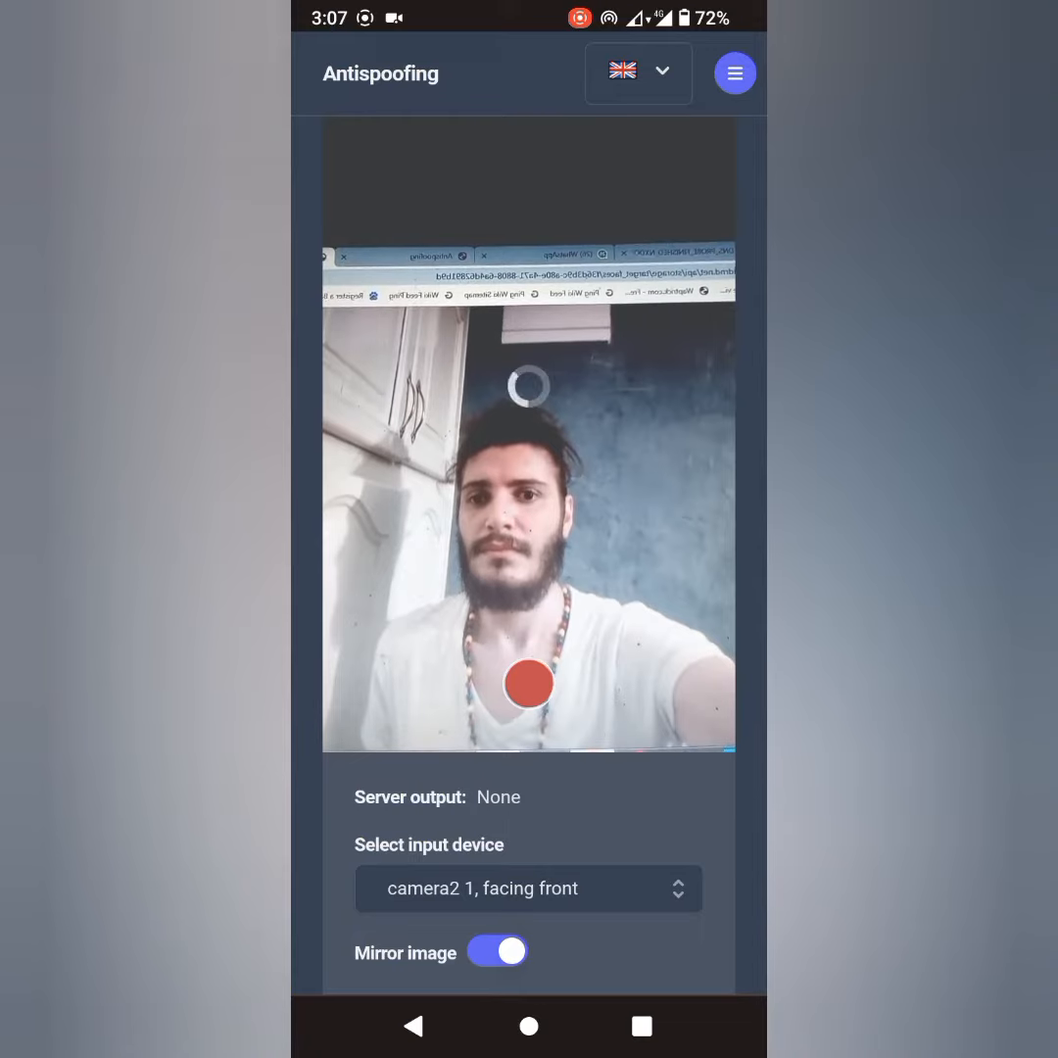
click(528, 682)
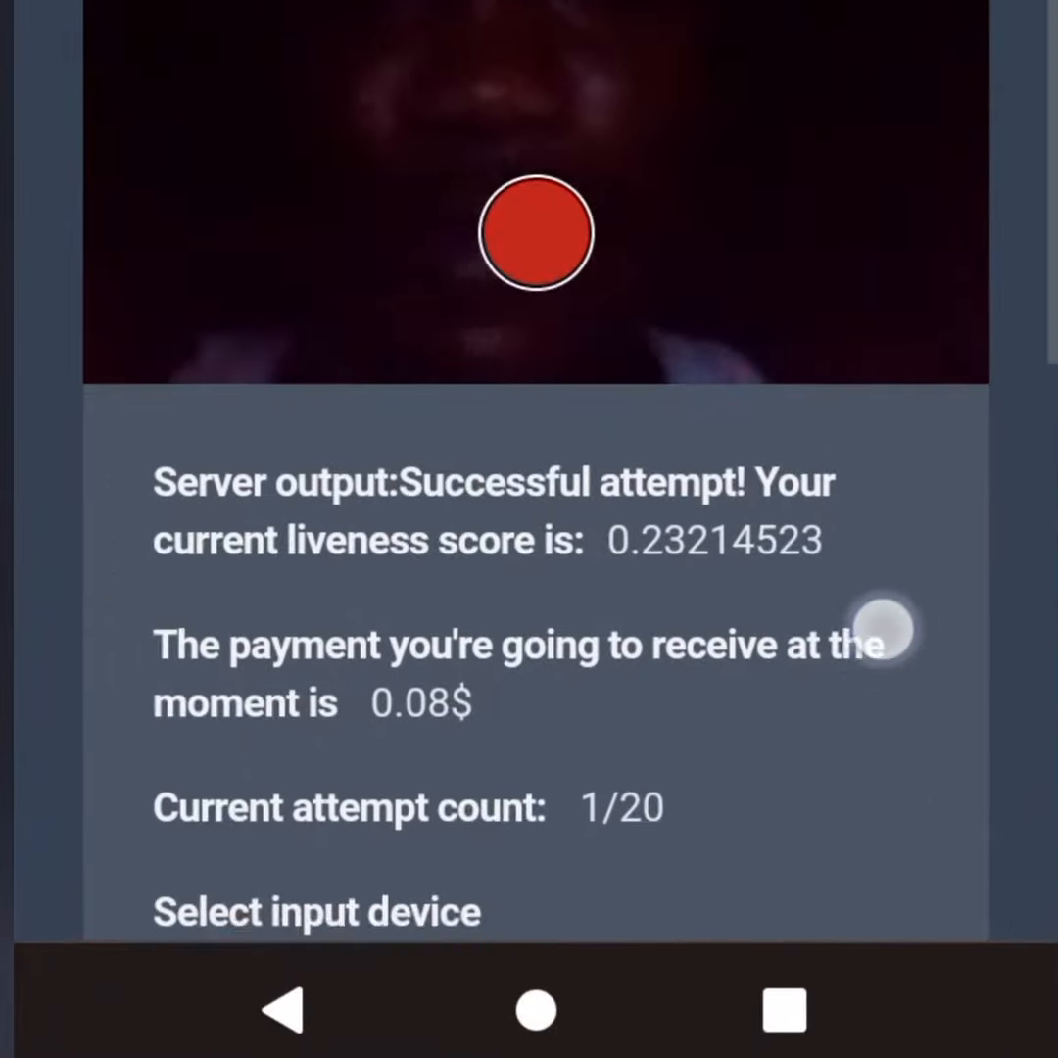
scroll(down, 3)
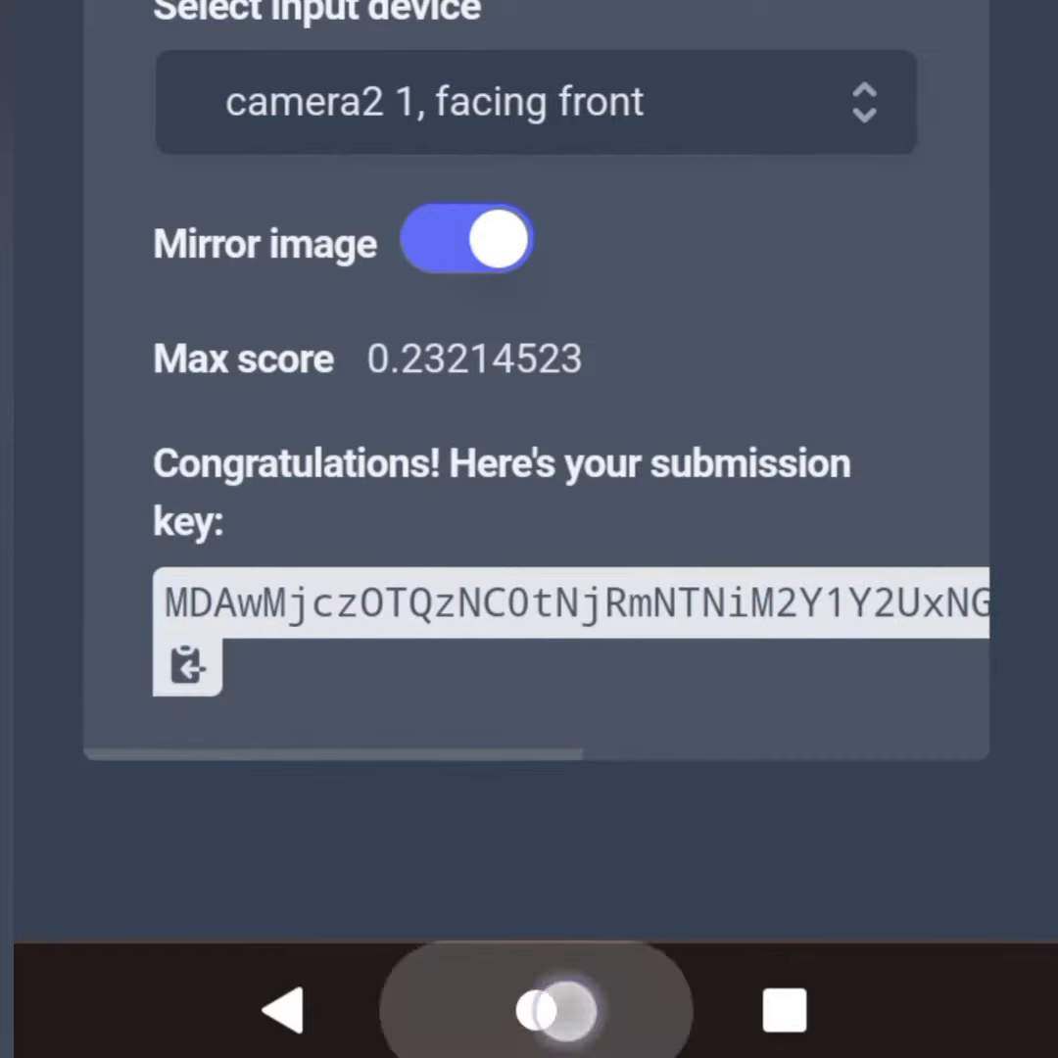
click(541, 1018)
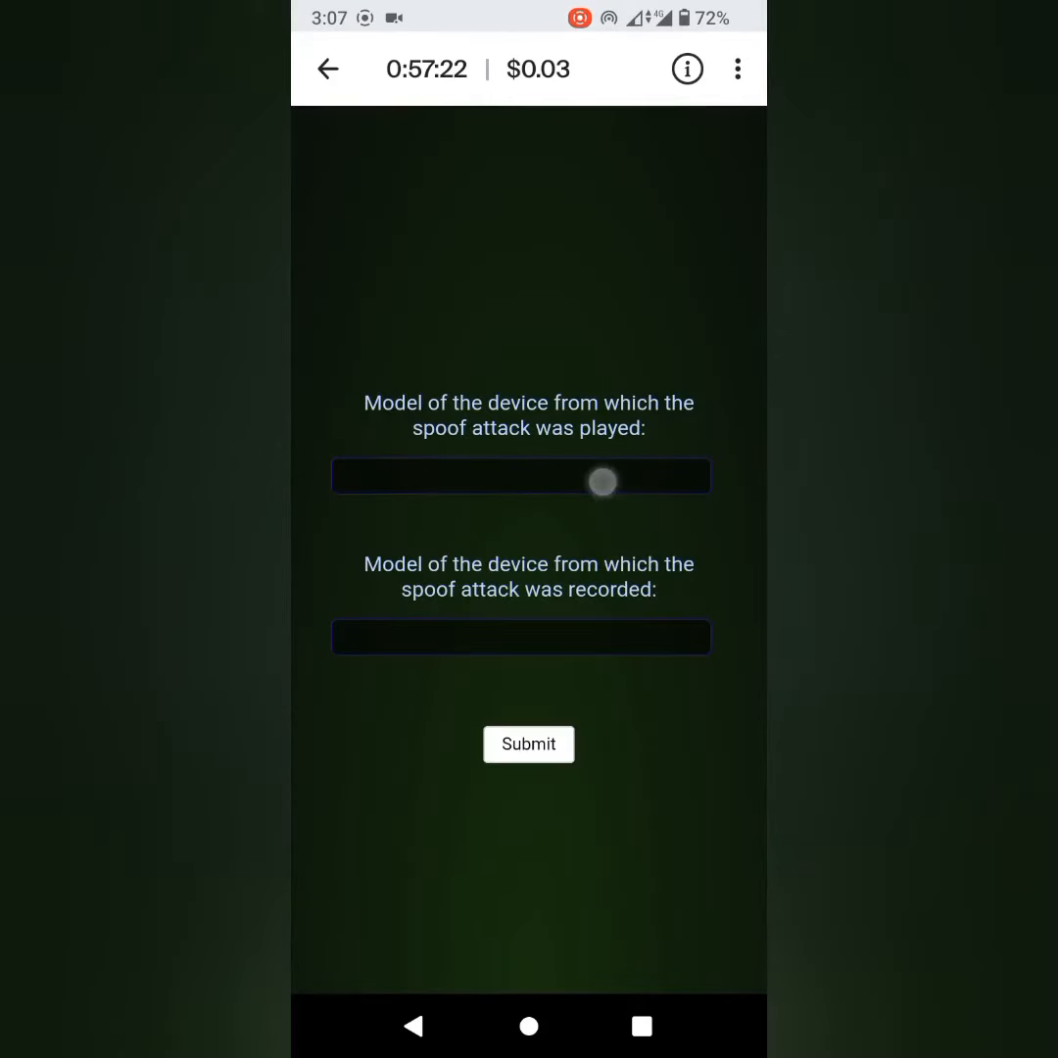
- Enter 'Samsung note' as the playback device and 'Samsung Sala' as the recording device
text(Samsung)
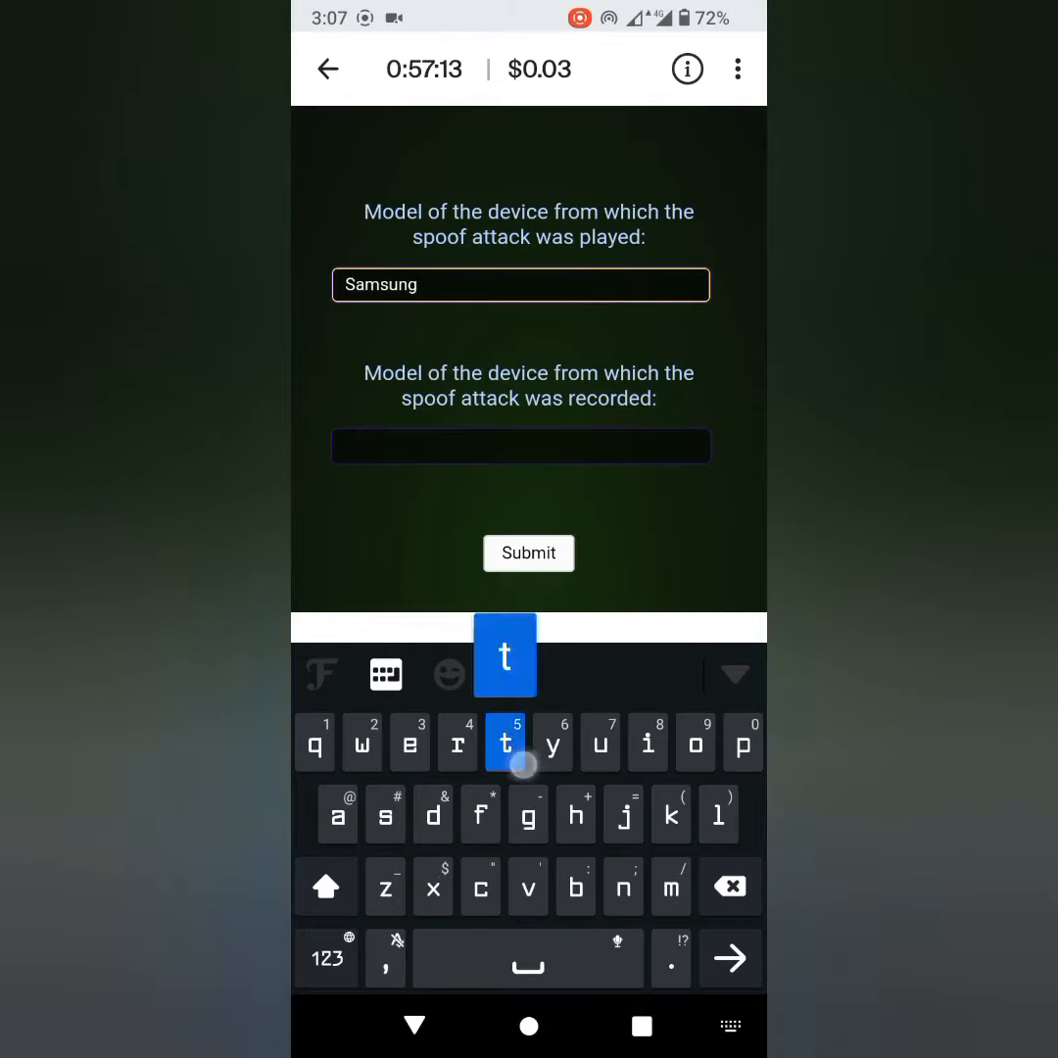
text(note)
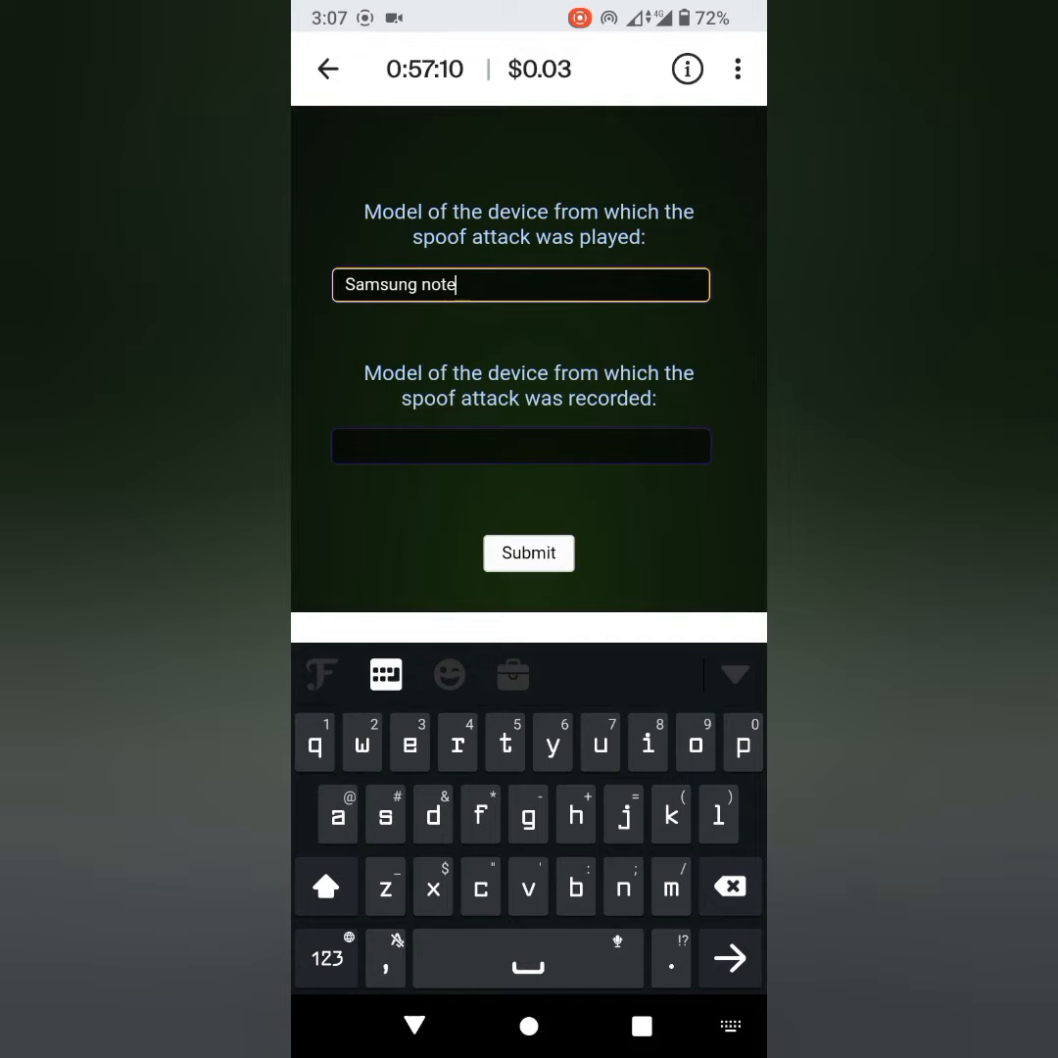
click(521, 446)
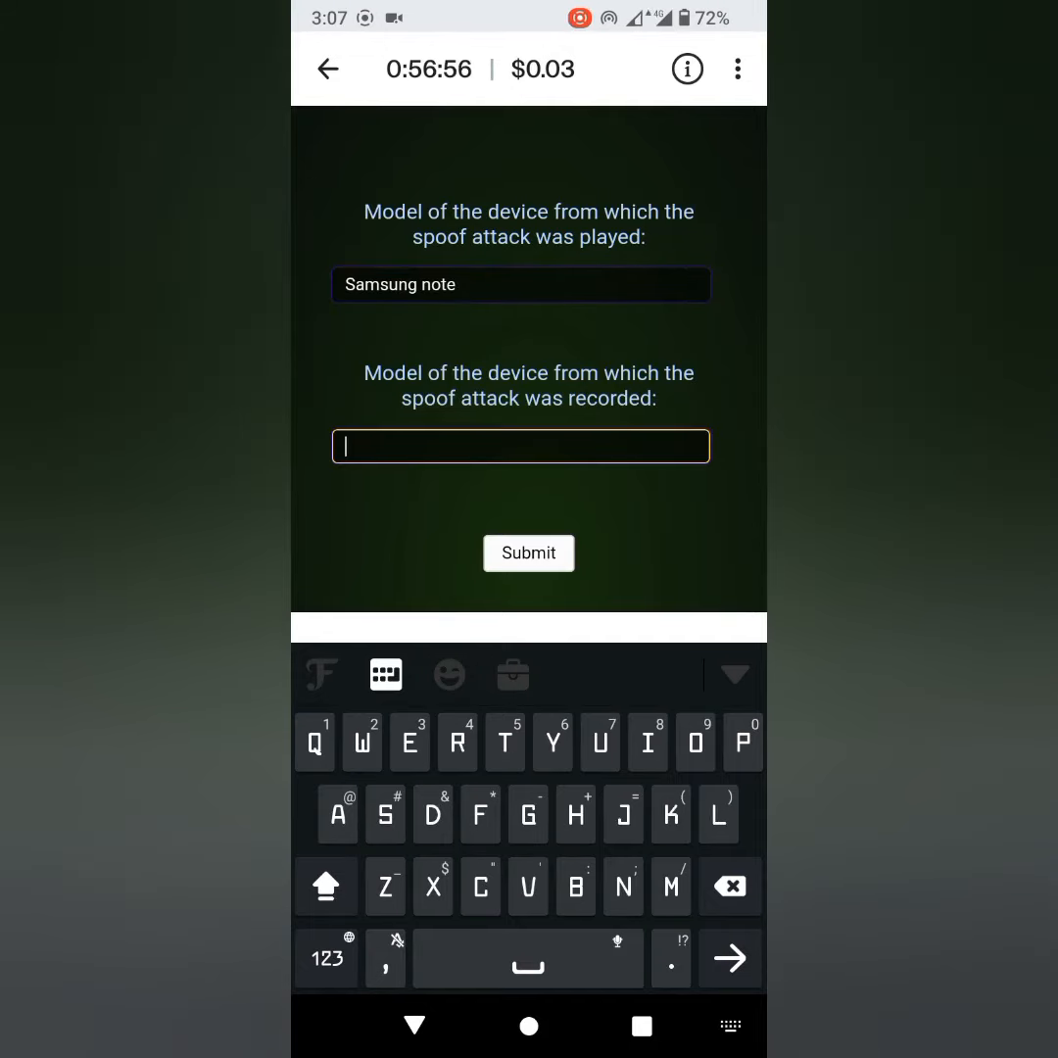
text(Samsung Sala)
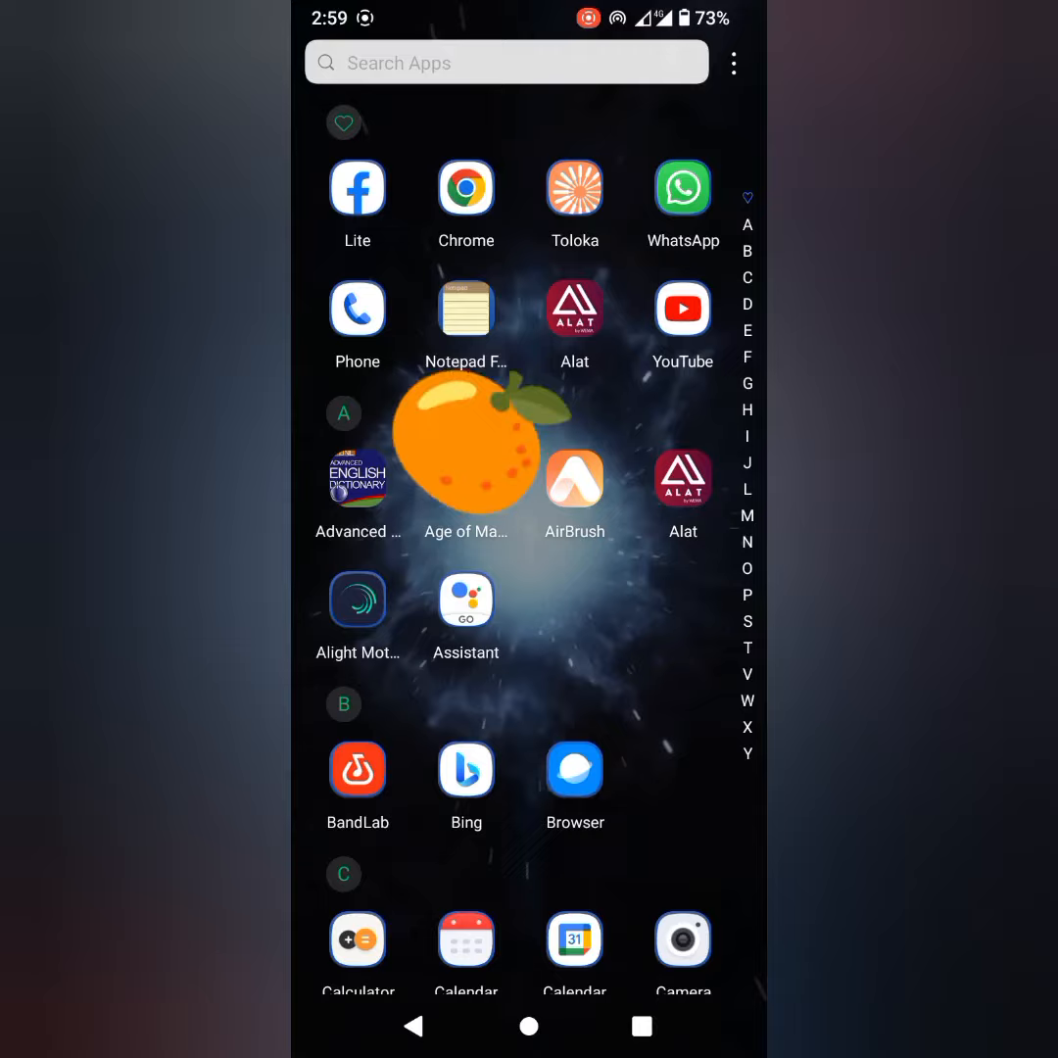
click(682, 188)
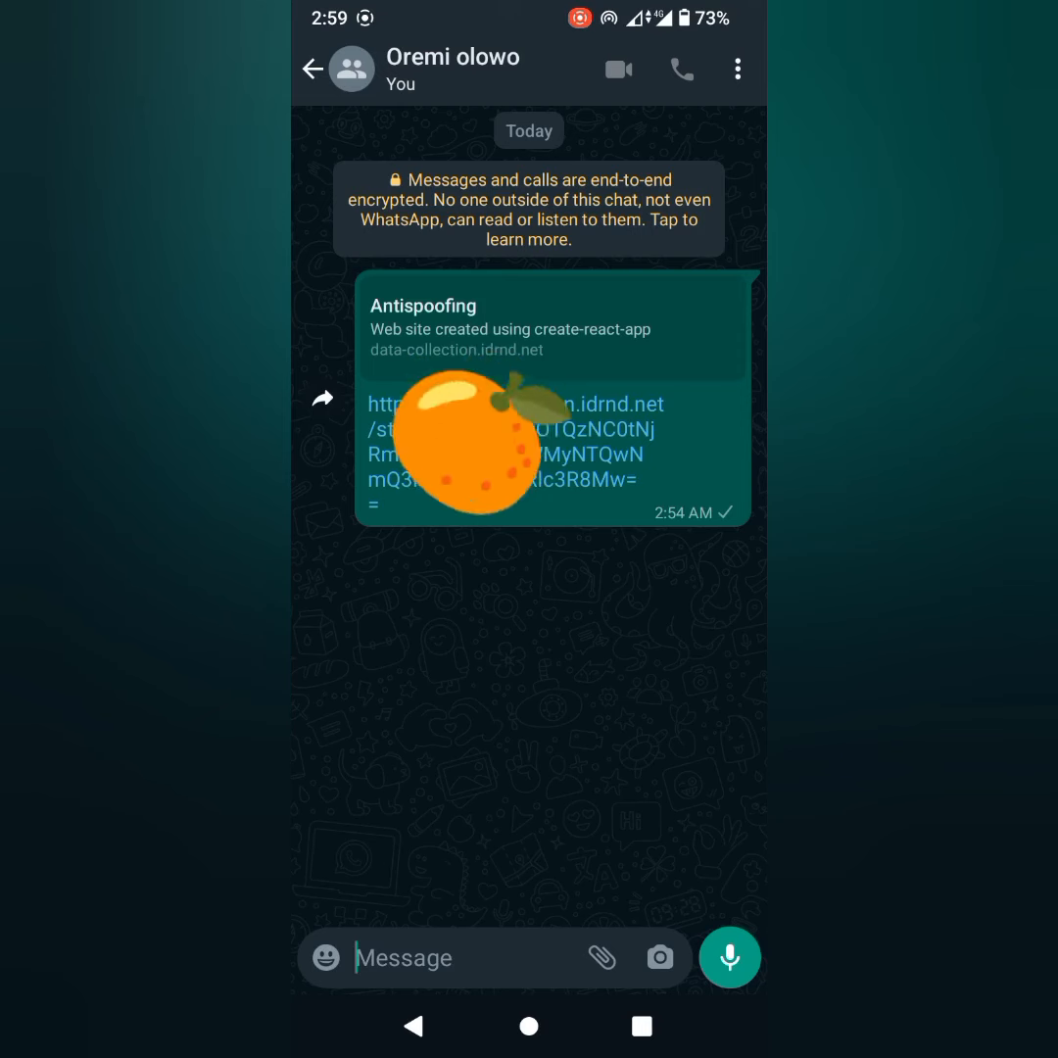